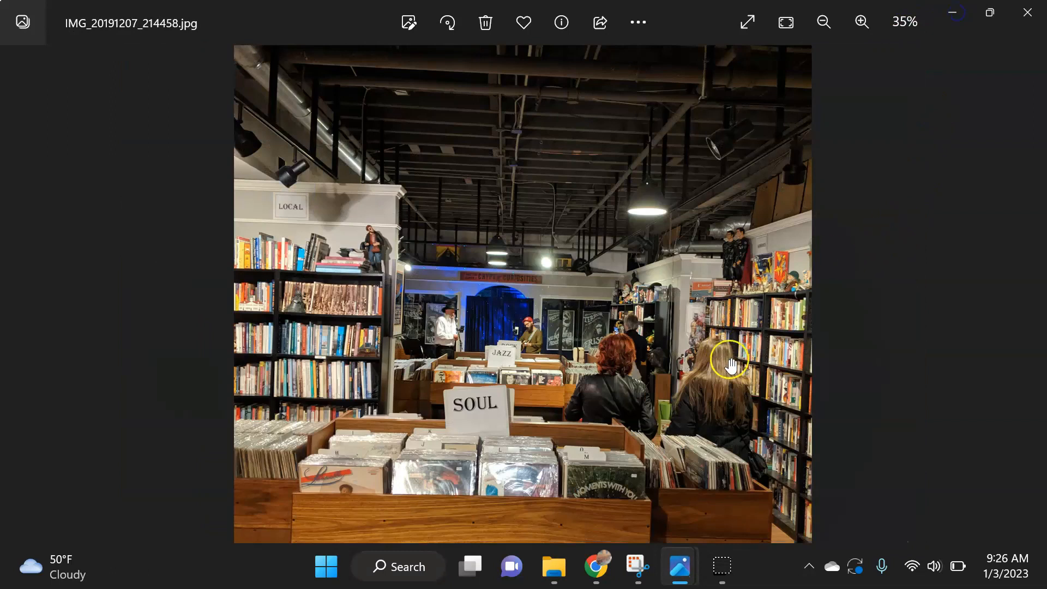
pyautogui.moveTo(388, 512)
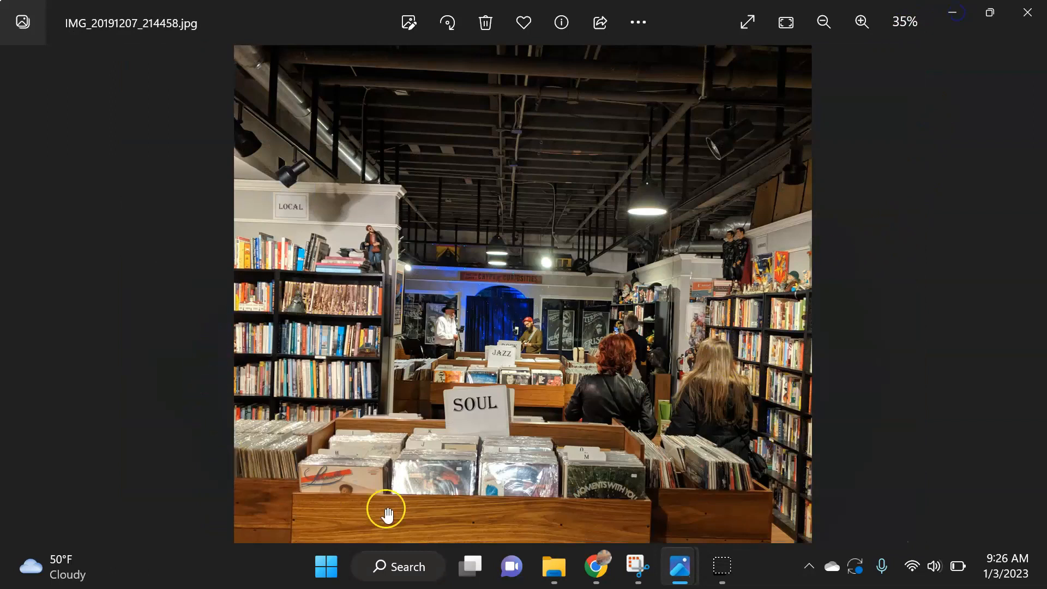
pyautogui.moveTo(422, 409)
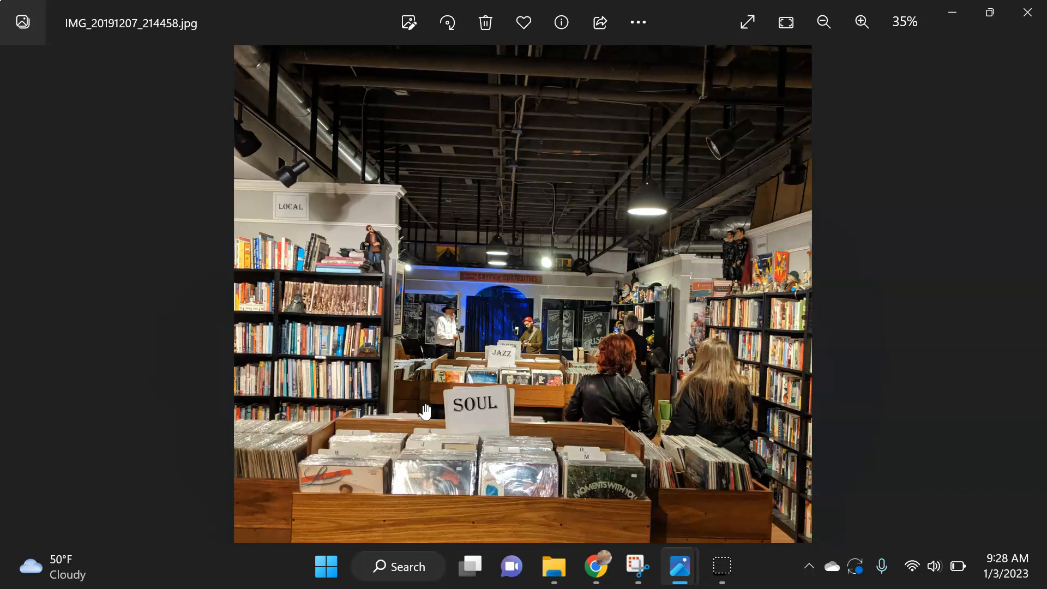
# Switch to the Chrome tab with the Messenger back-stock video and let it play
pyautogui.click(595, 566)
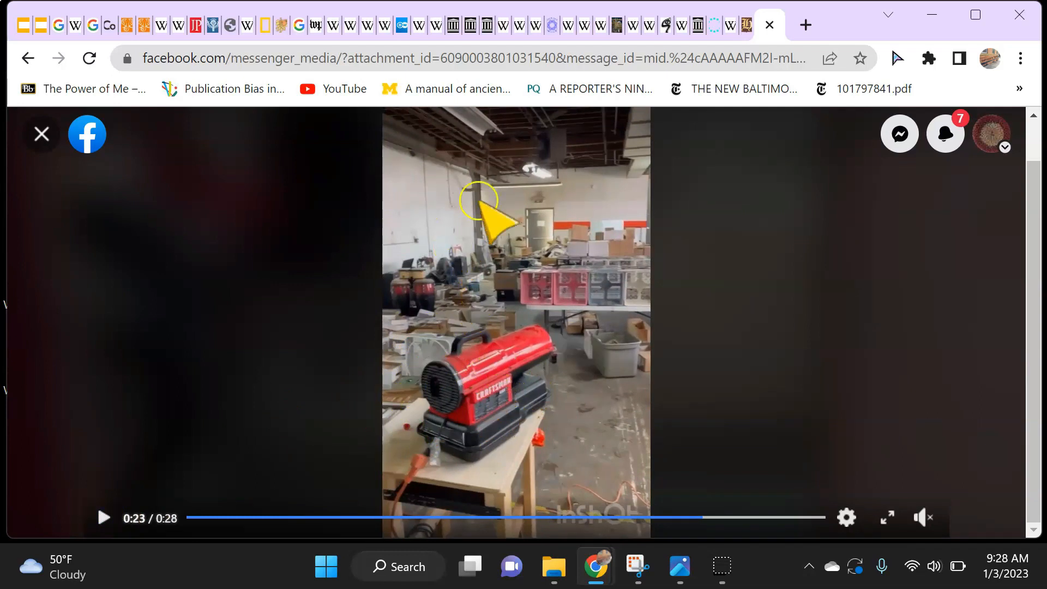
pyautogui.moveTo(628, 394)
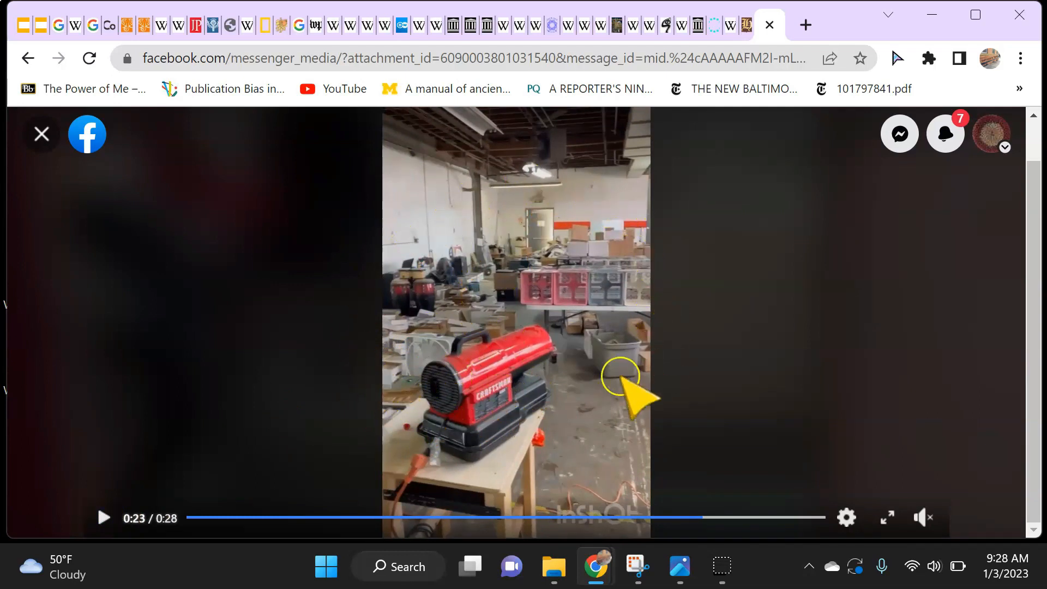
pyautogui.moveTo(631, 271)
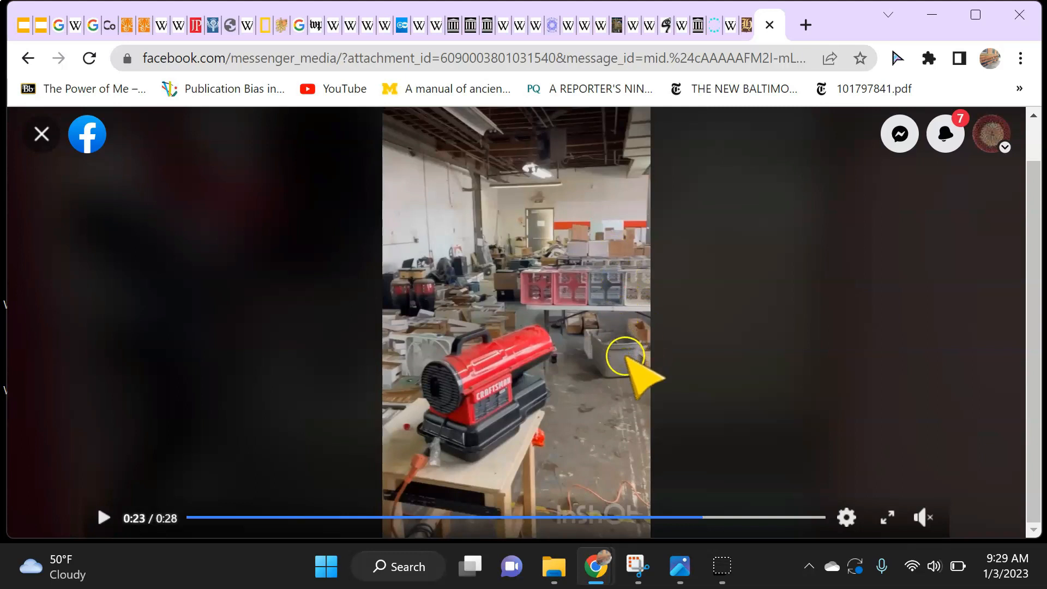
pyautogui.moveTo(468, 454)
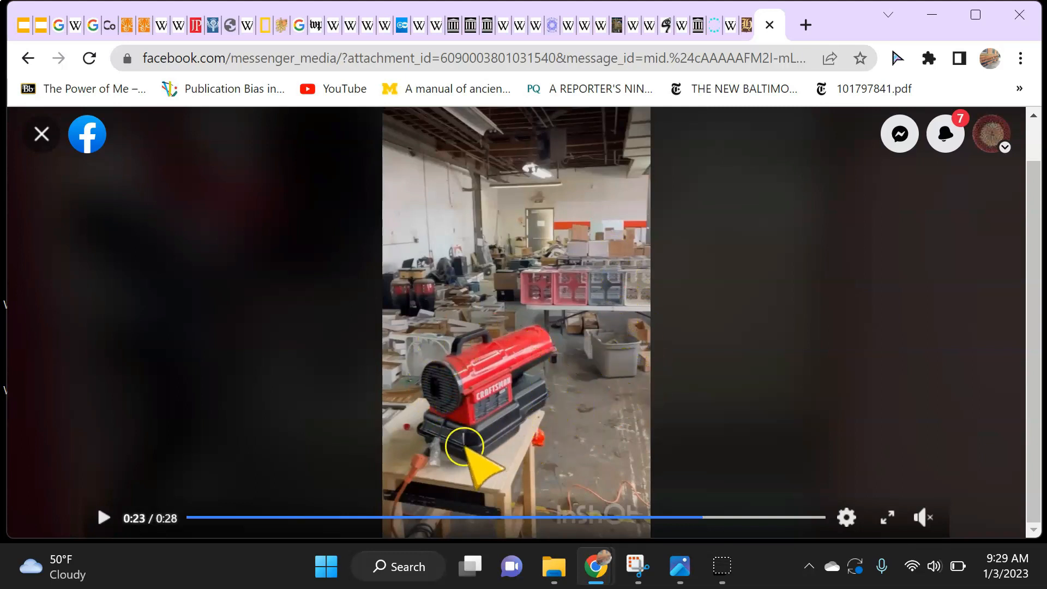
pyautogui.moveTo(587, 451)
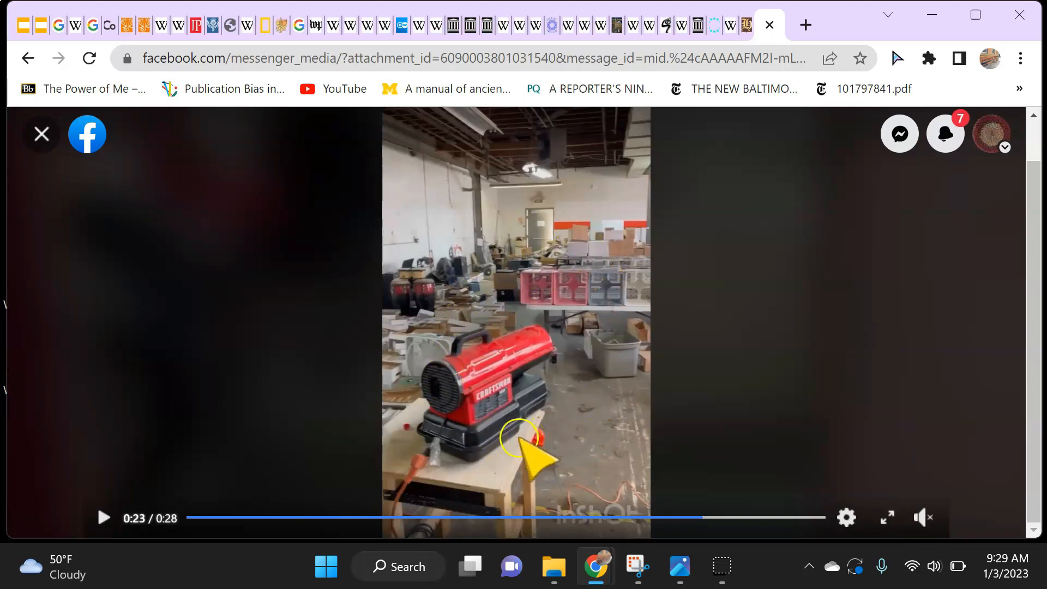
pyautogui.moveTo(1015, 327)
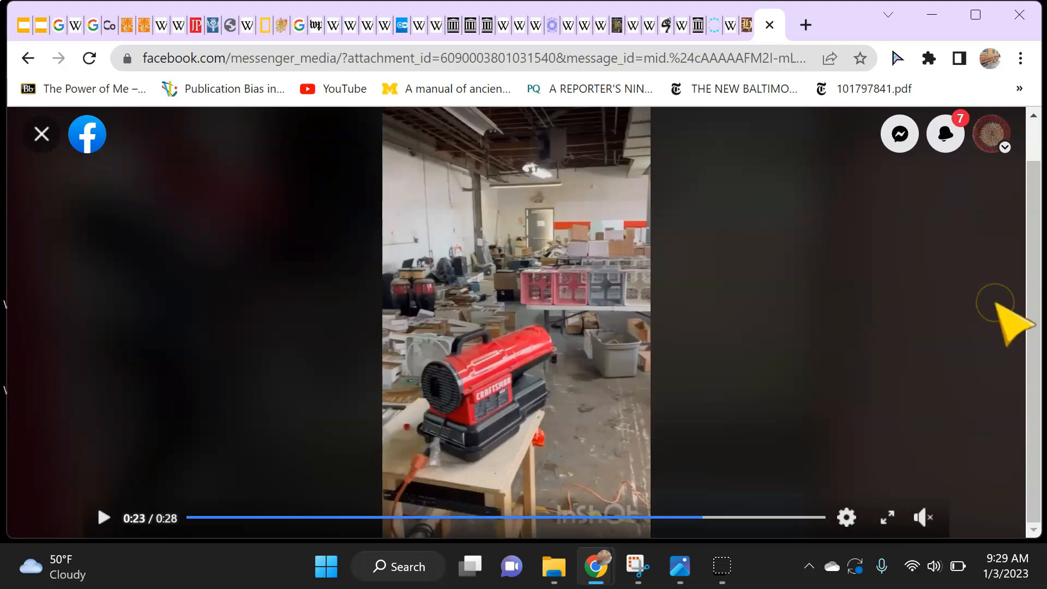